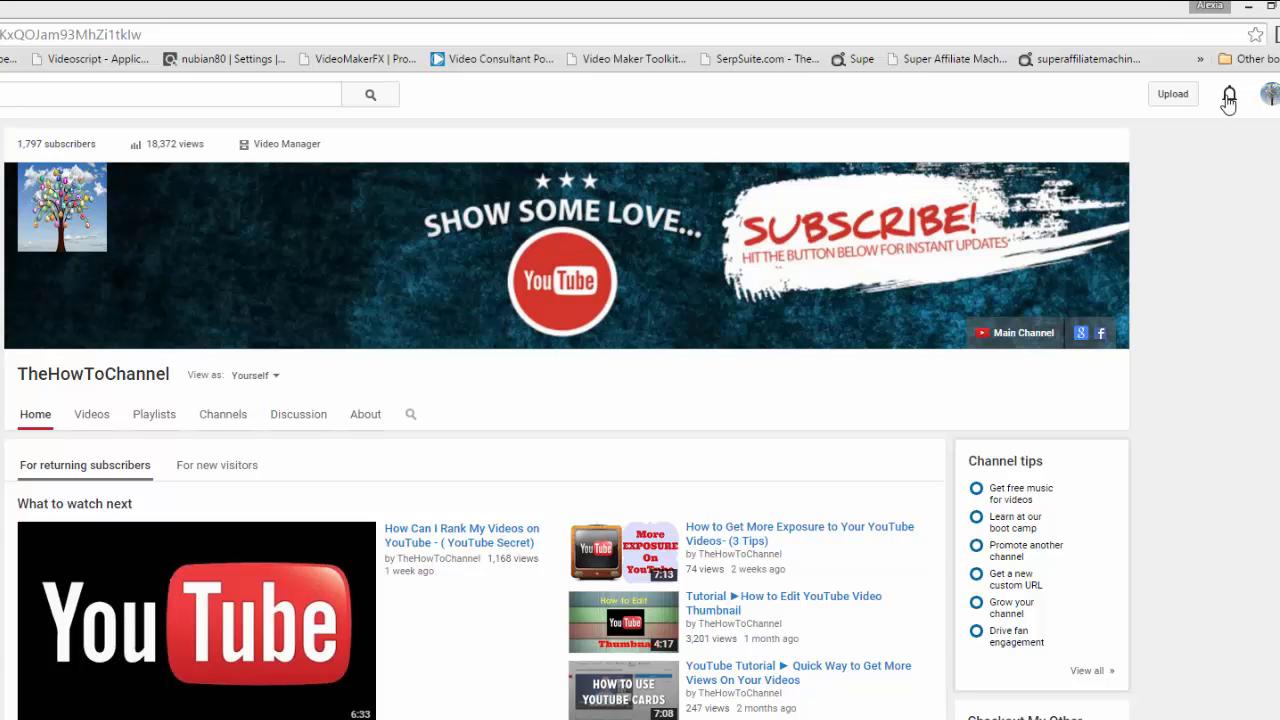
mouse_move(1040, 112)
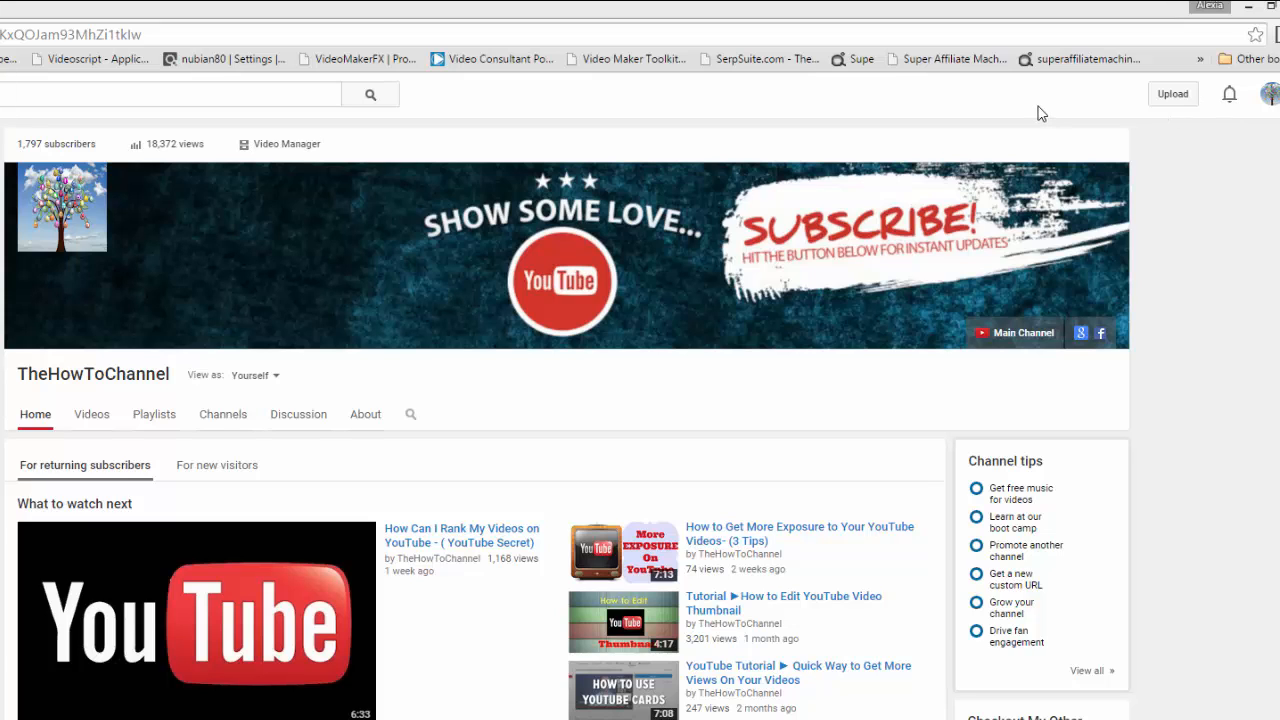
mouse_move(1030, 62)
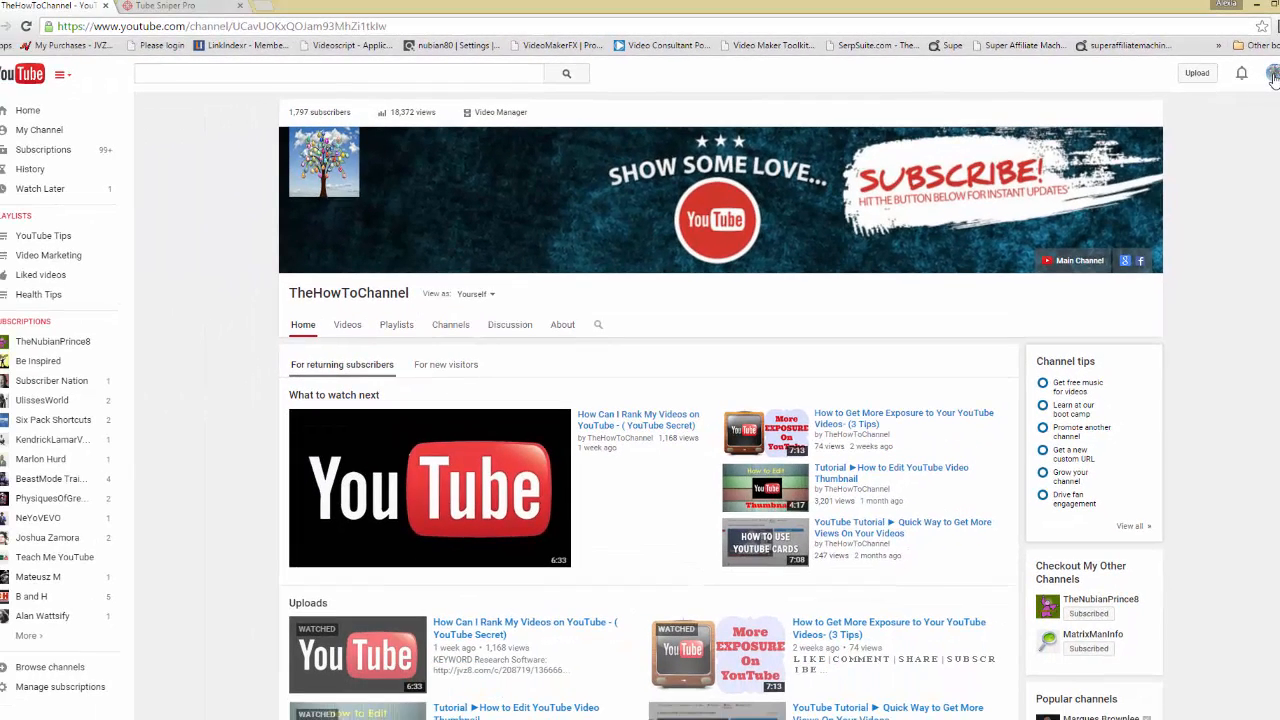
Step: Go to TheHowToChannel's Creator Studio dashboard from the account avatar menu
click(1273, 73)
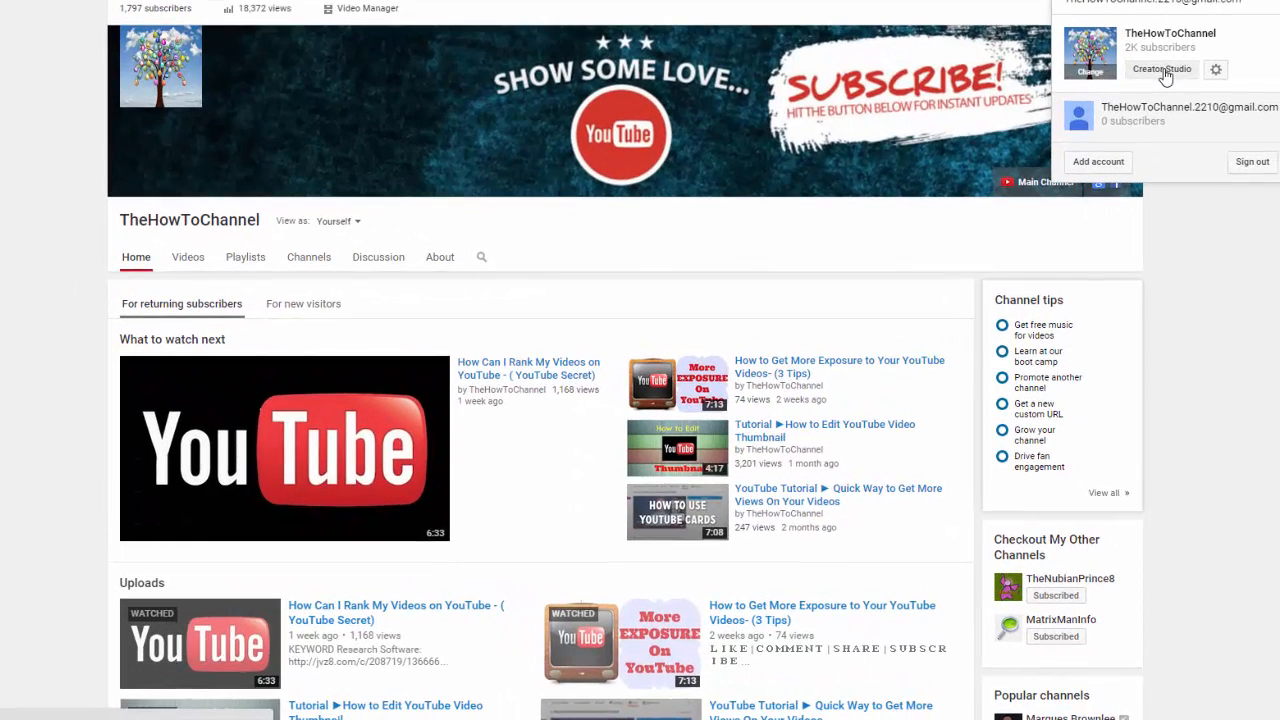
click(1161, 69)
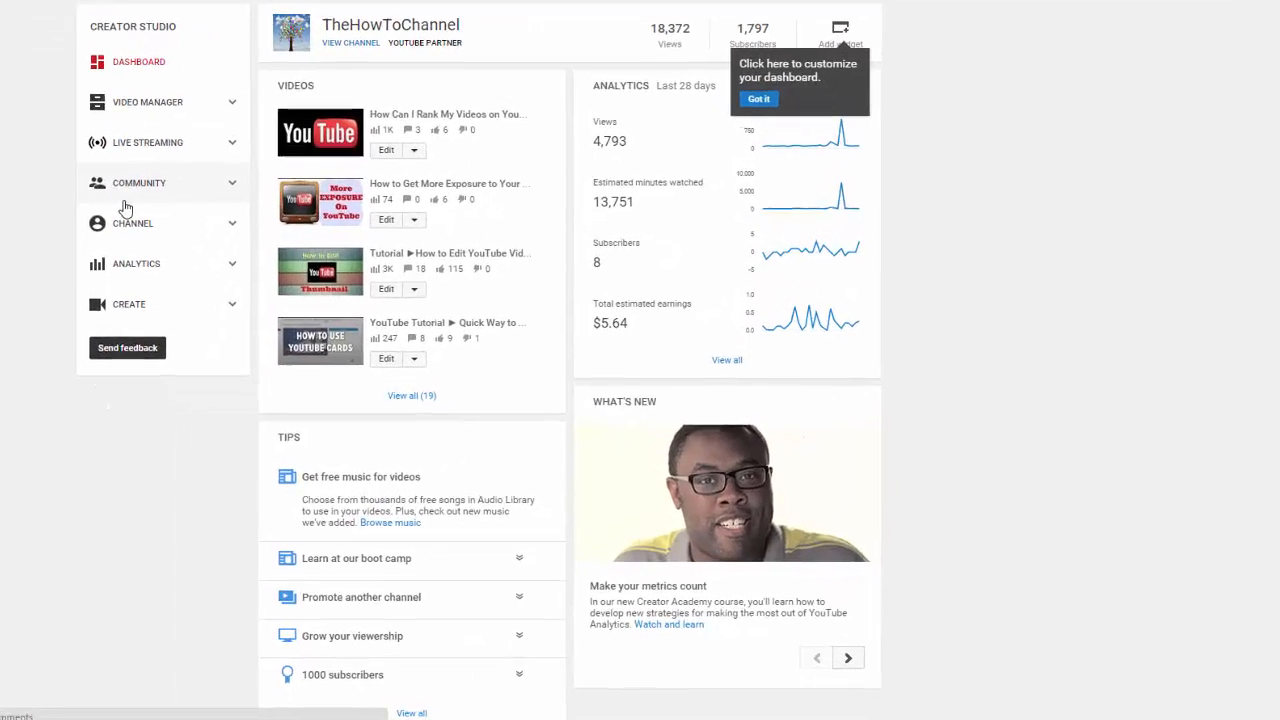
Step: Show the Community comments page listing the channel's published comments and replies
click(139, 182)
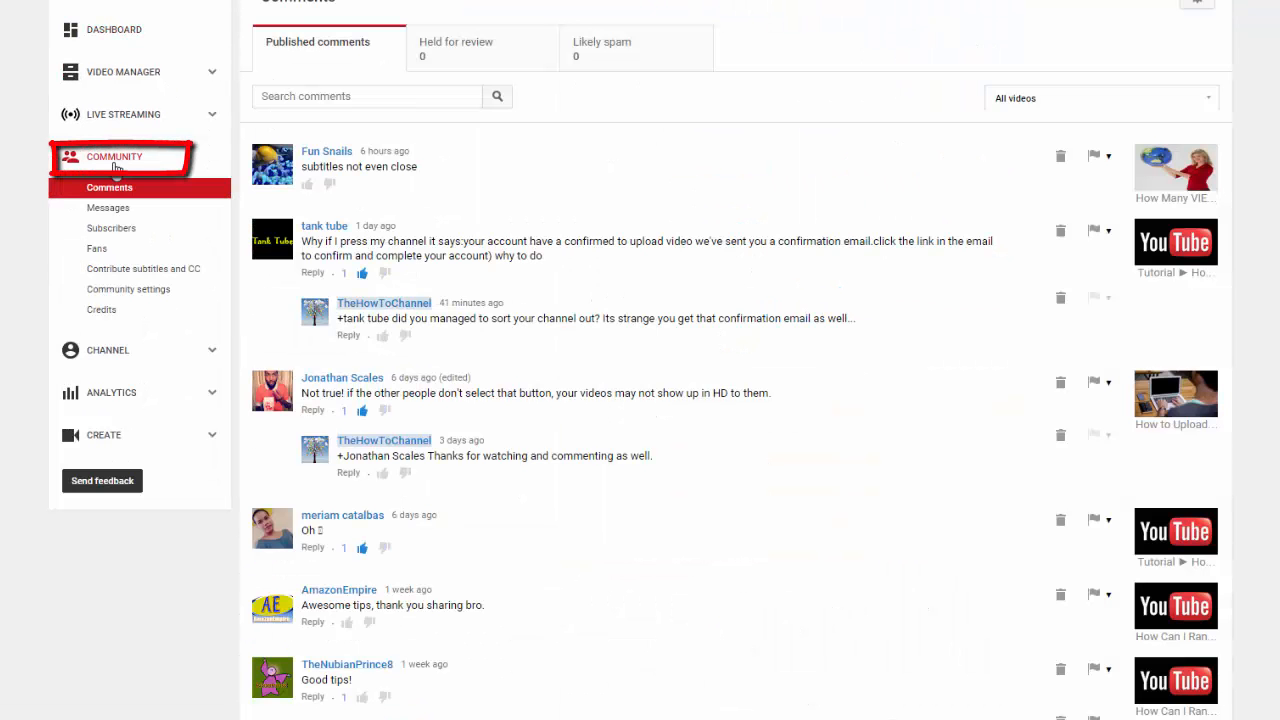
scroll(up, 3)
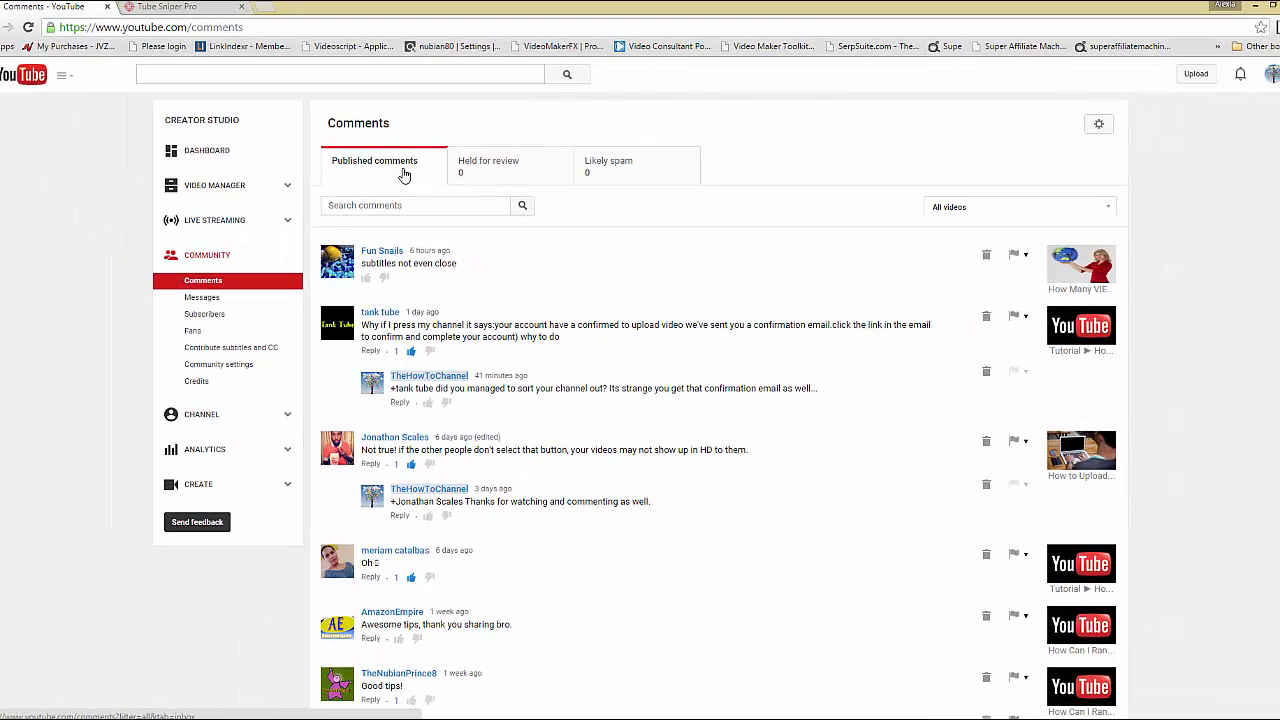
mouse_move(501, 179)
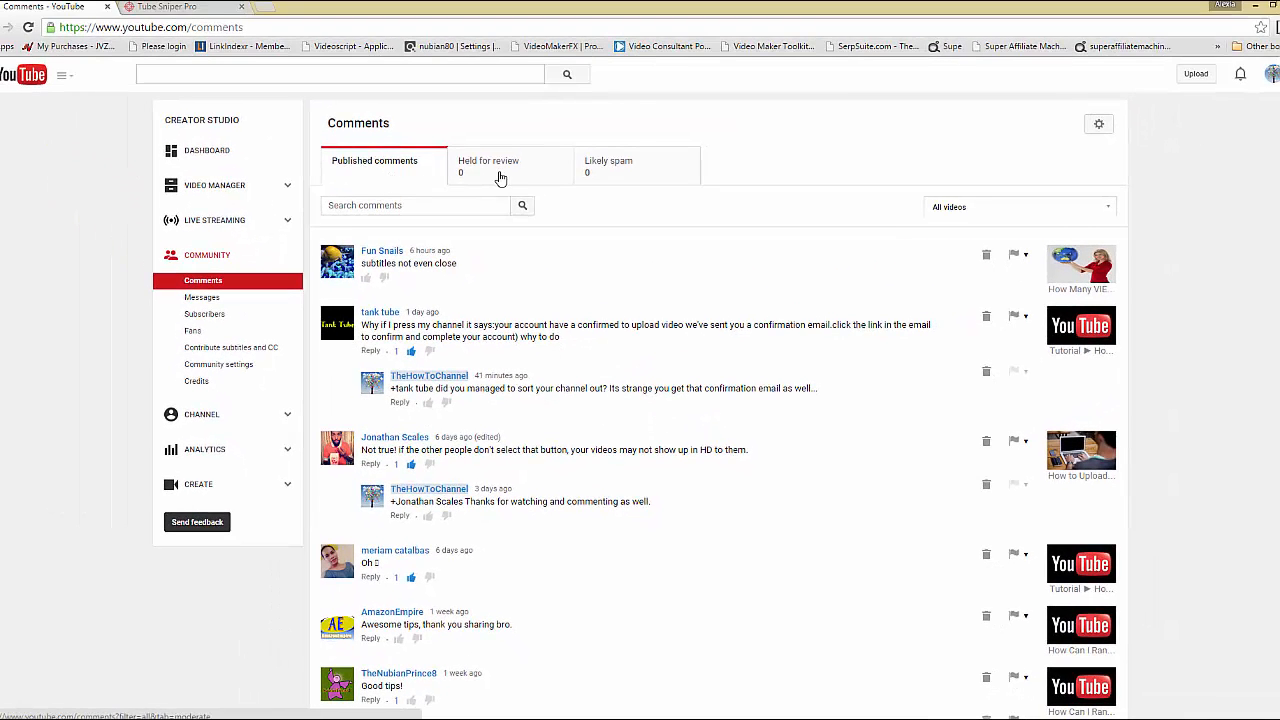
mouse_move(637, 172)
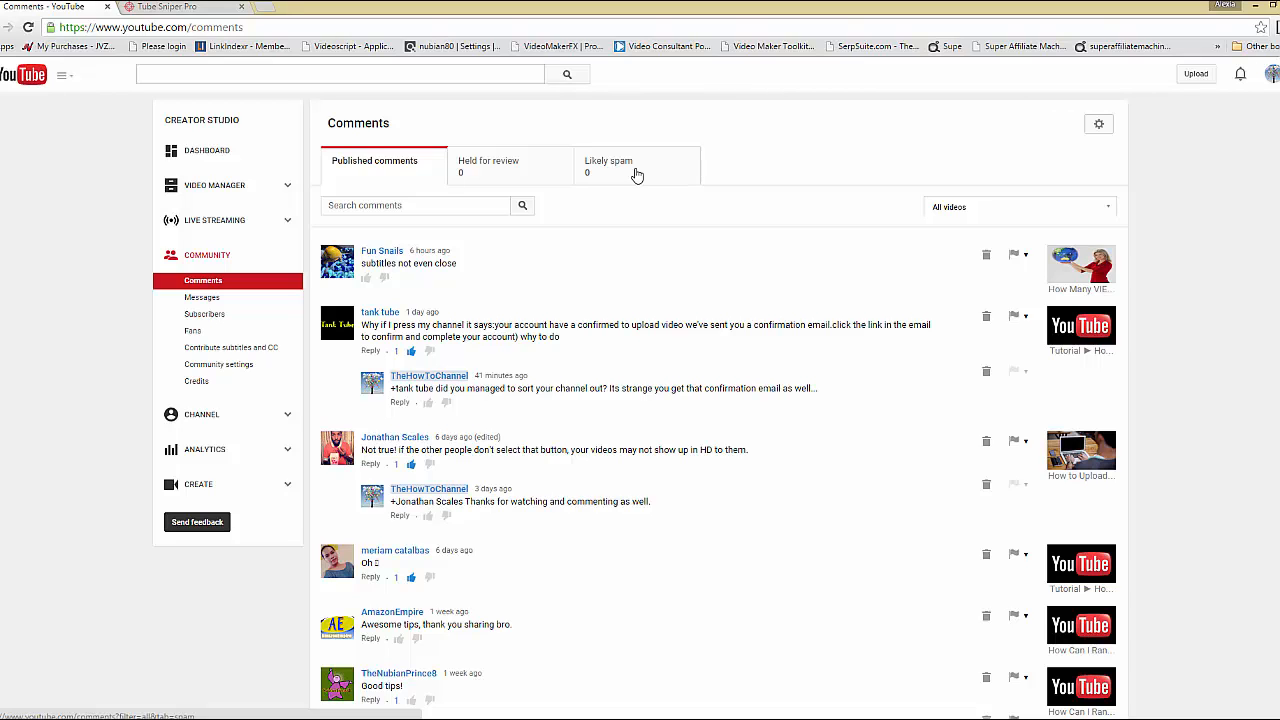
mouse_move(462, 146)
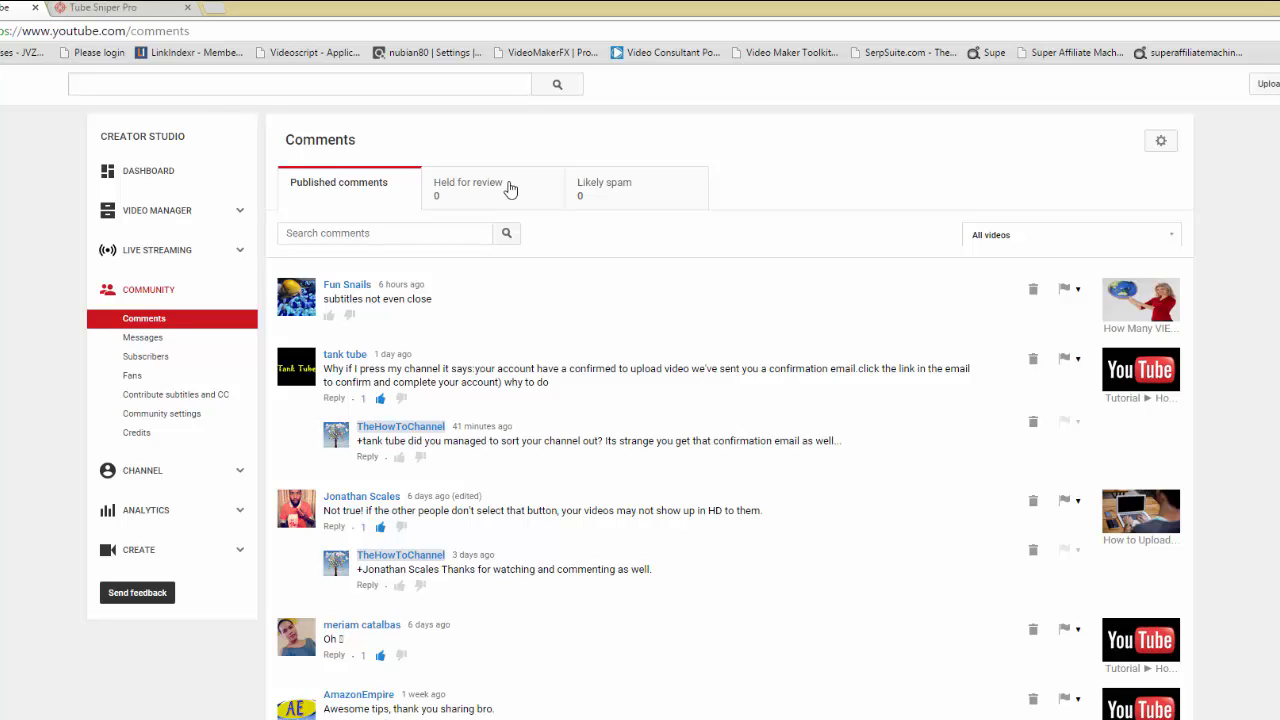
mouse_move(490, 192)
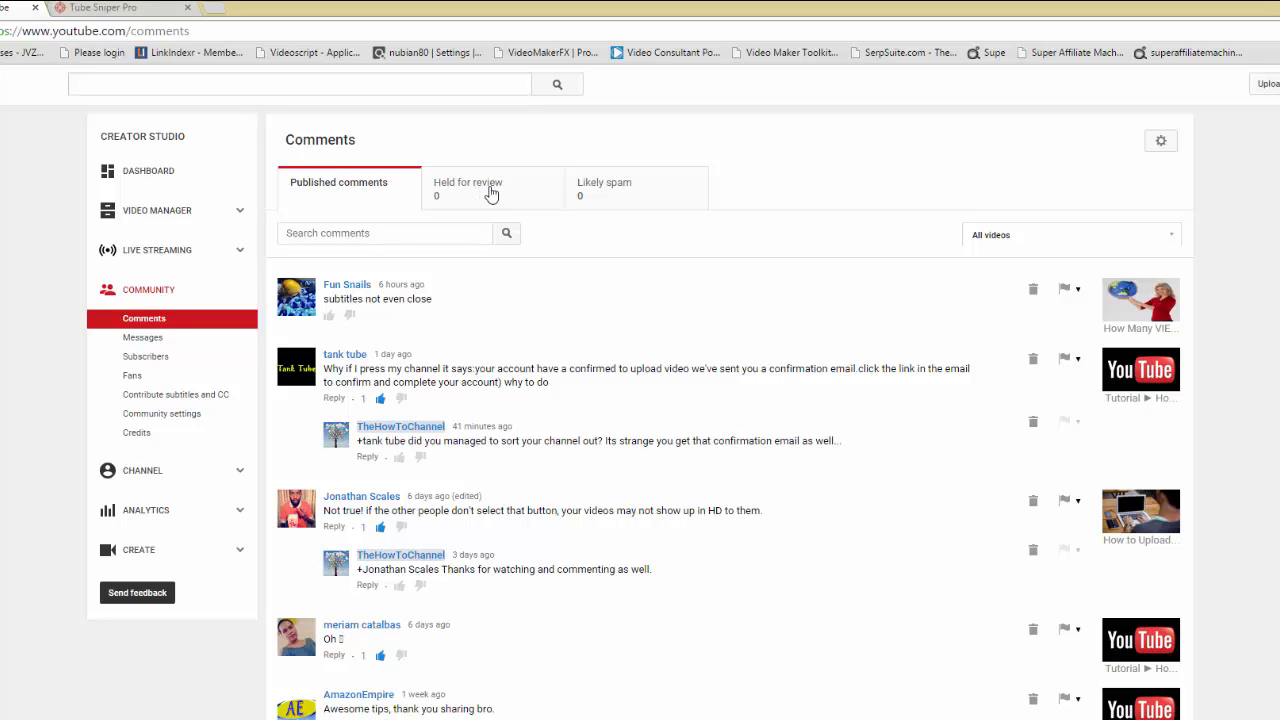
Step: Switch to the Held for review comments, which shows no comments to display
click(468, 188)
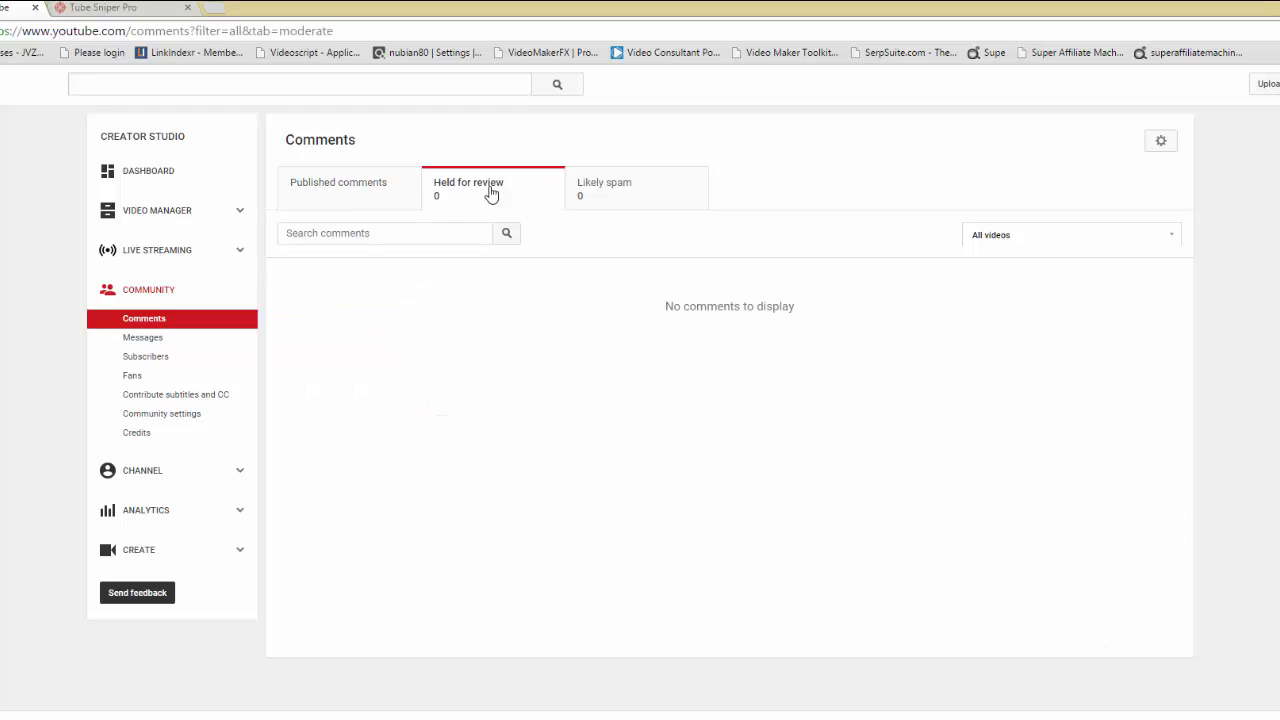
mouse_move(580, 218)
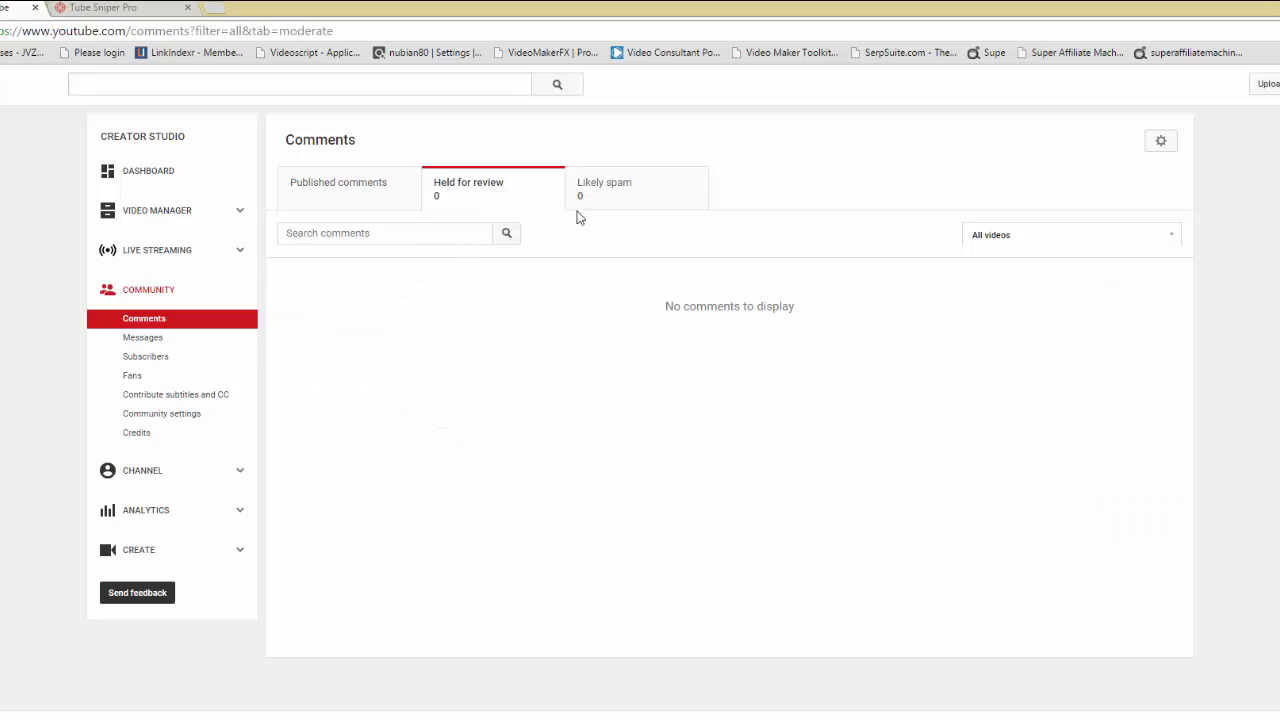
mouse_move(628, 196)
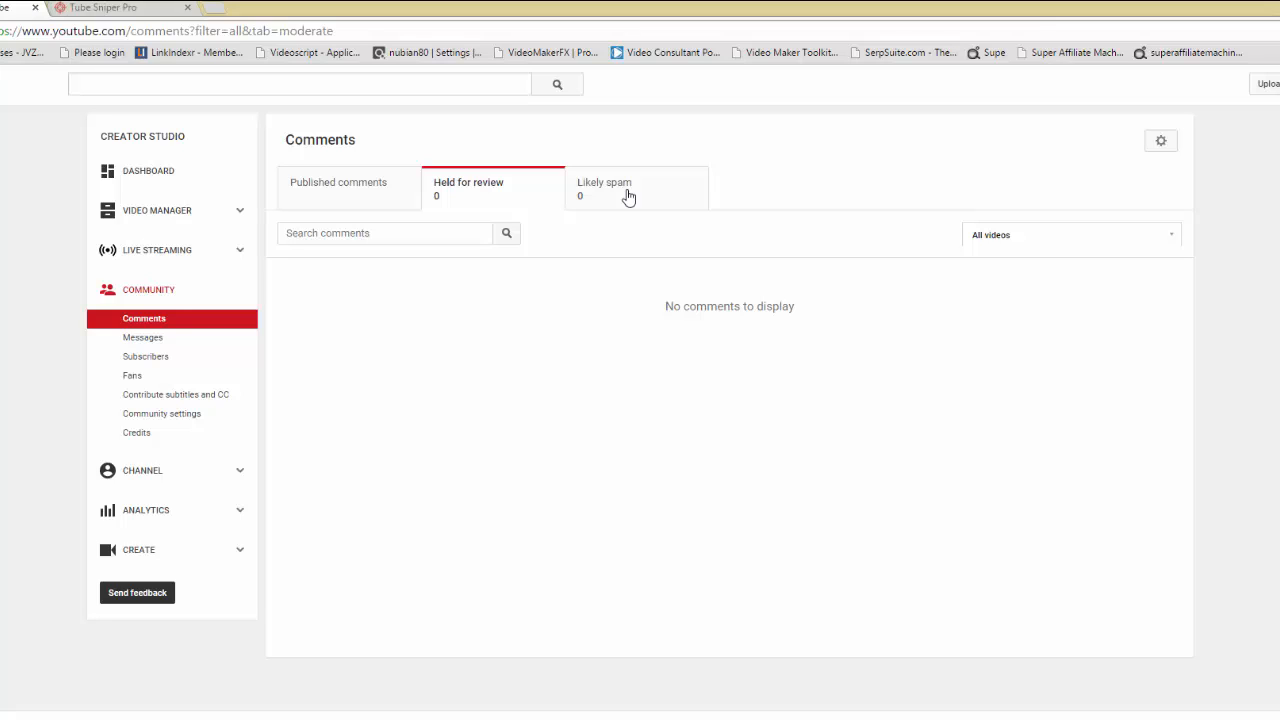
mouse_move(551, 189)
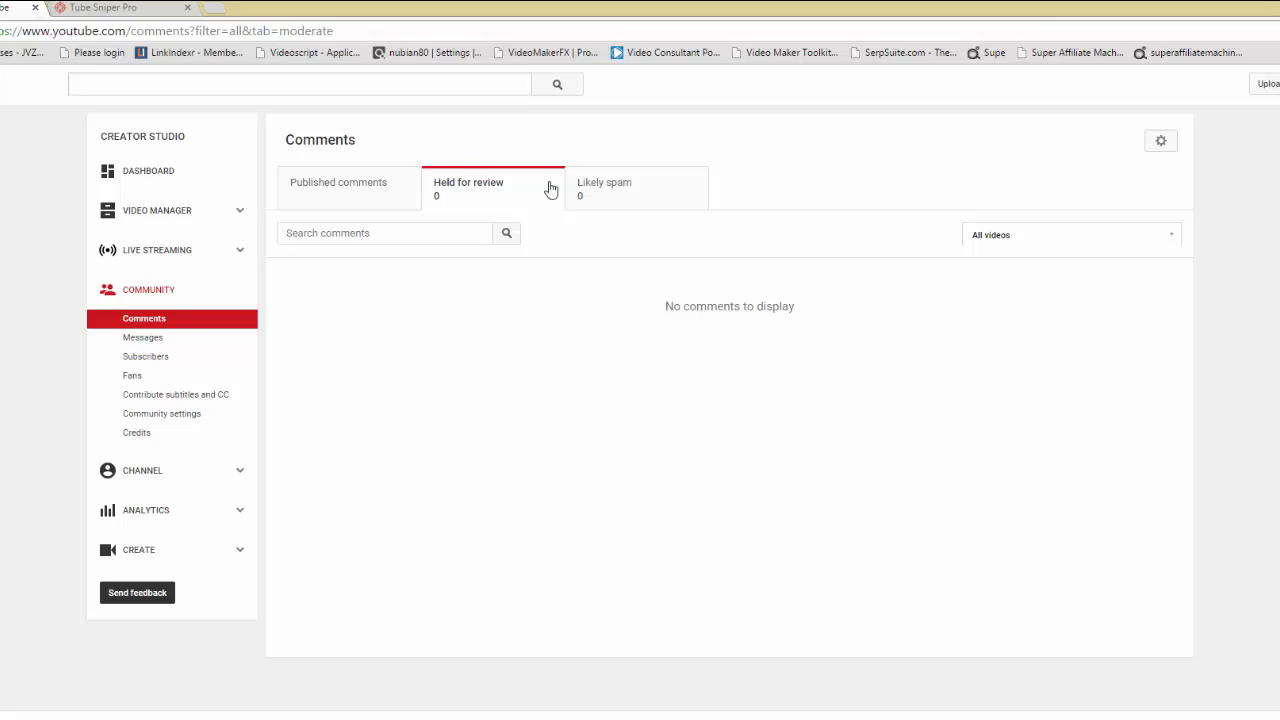
mouse_move(368, 181)
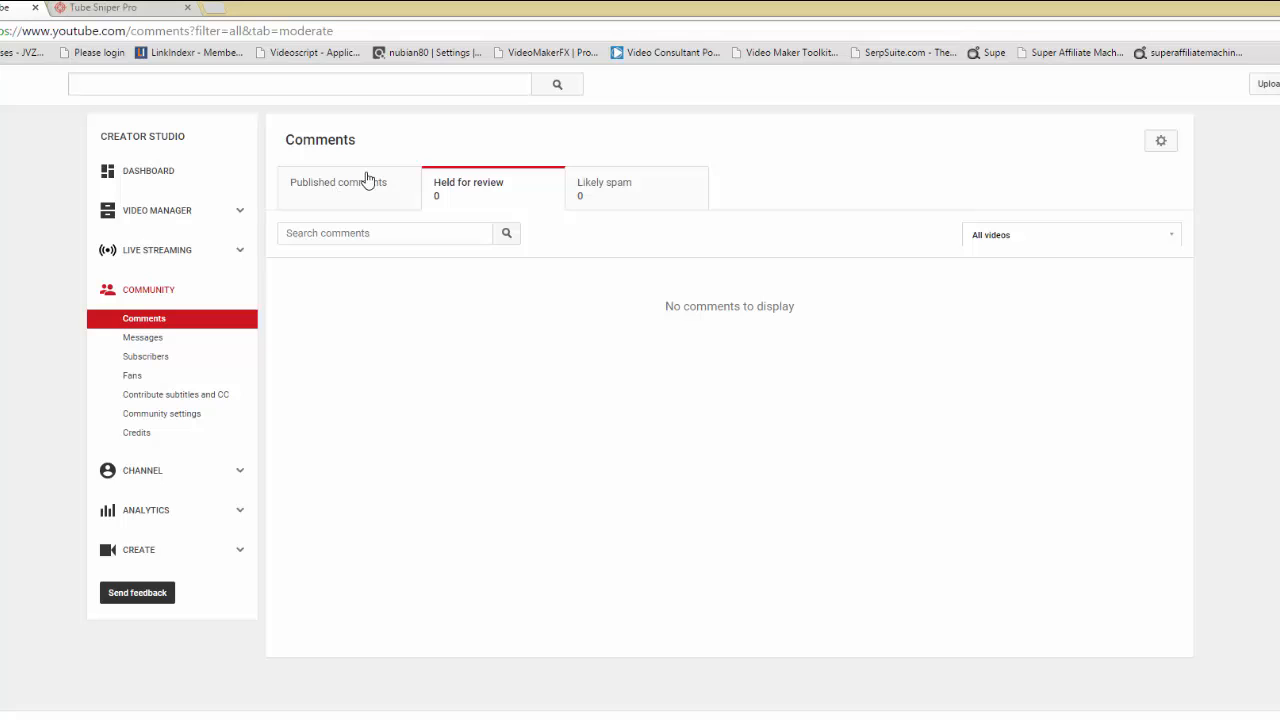
Step: Switch back to the Published comments list of the channel's comments and replies
click(338, 182)
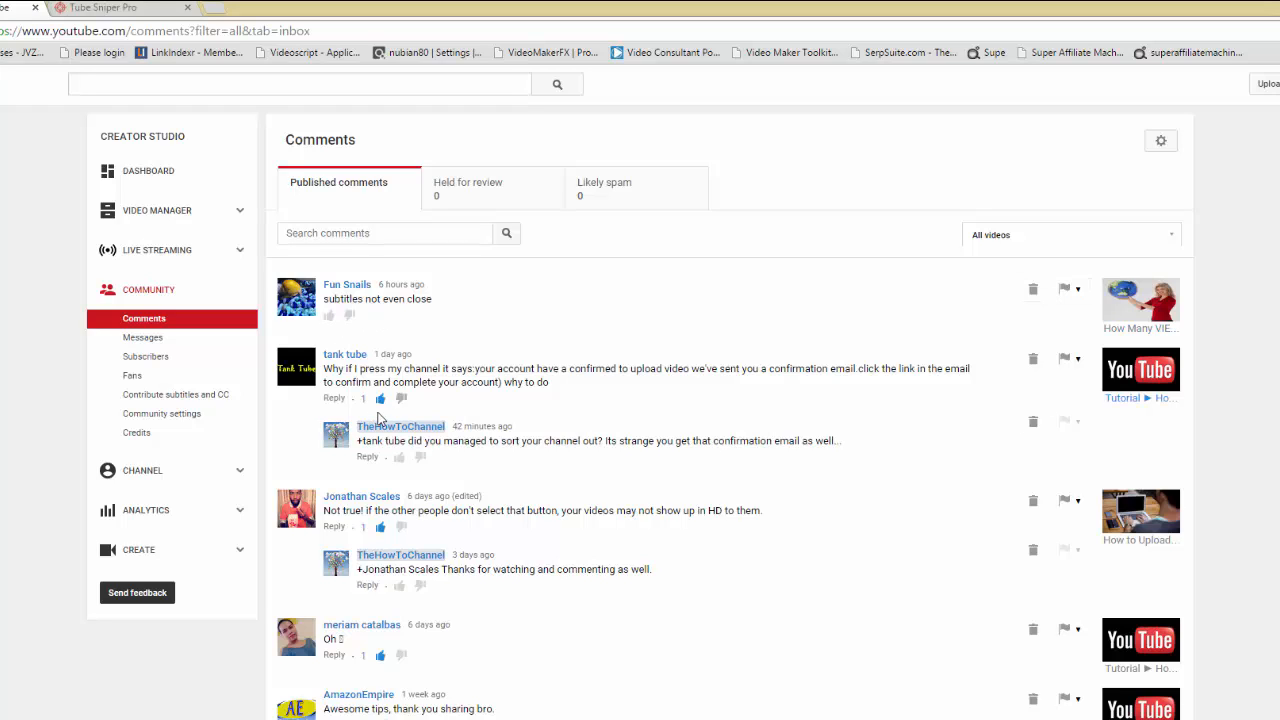
mouse_move(352, 430)
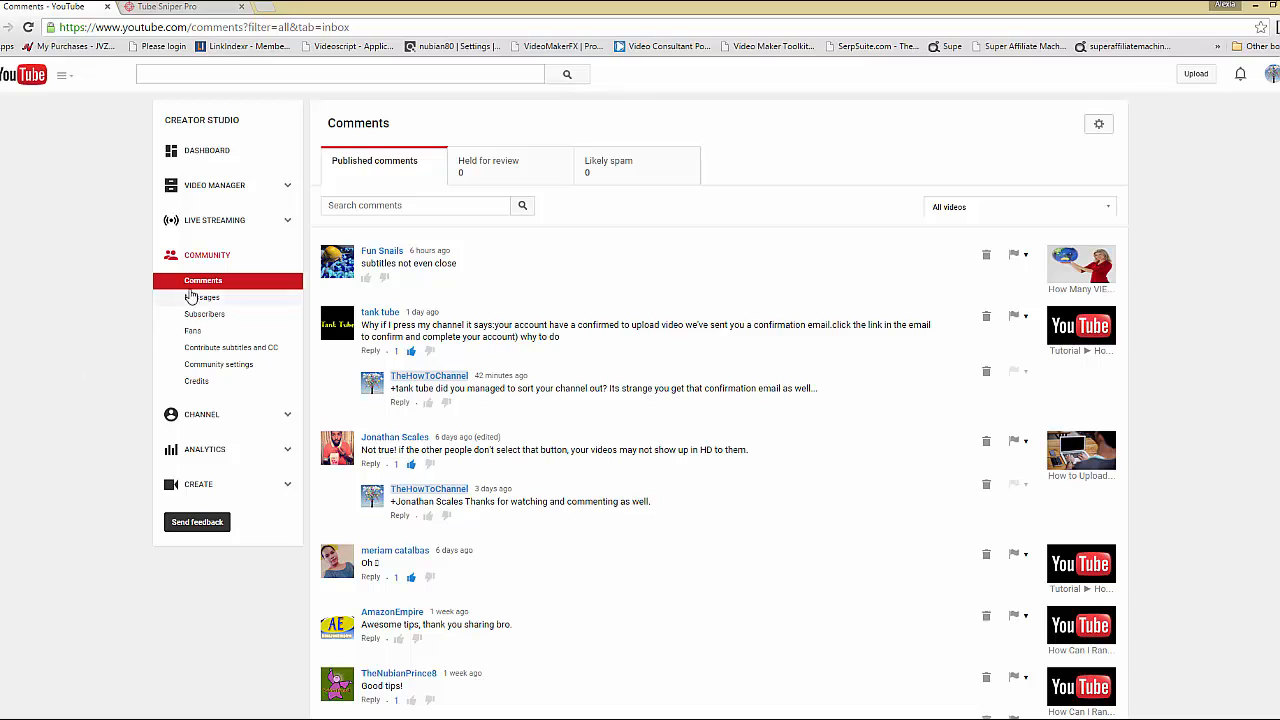
mouse_move(216, 269)
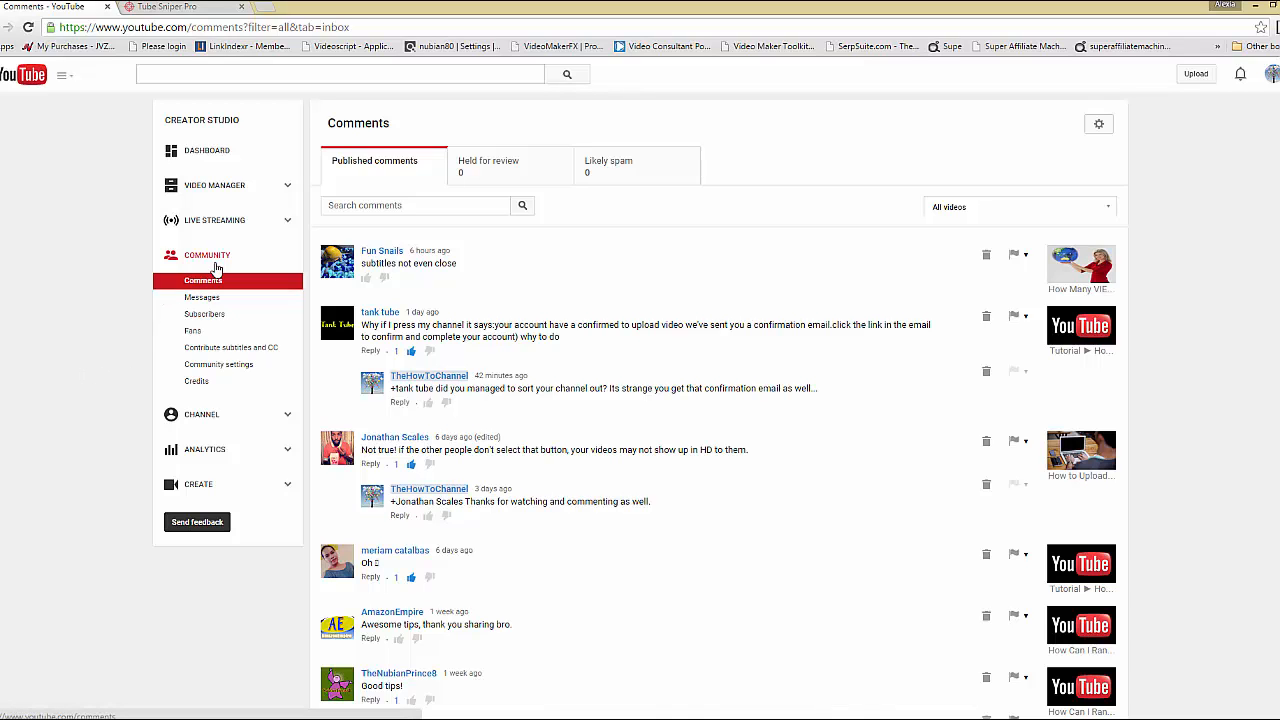